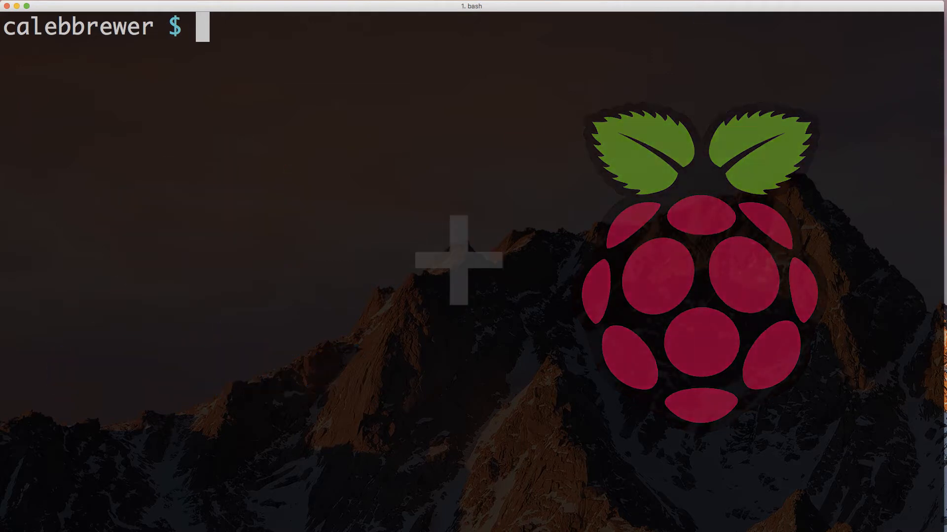
text(ssh pi@)
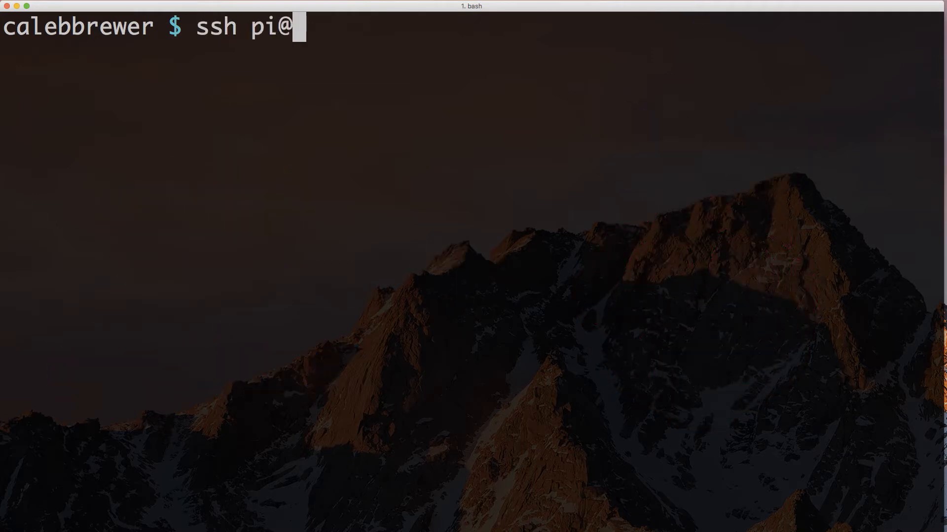
text(10.0.254.38)
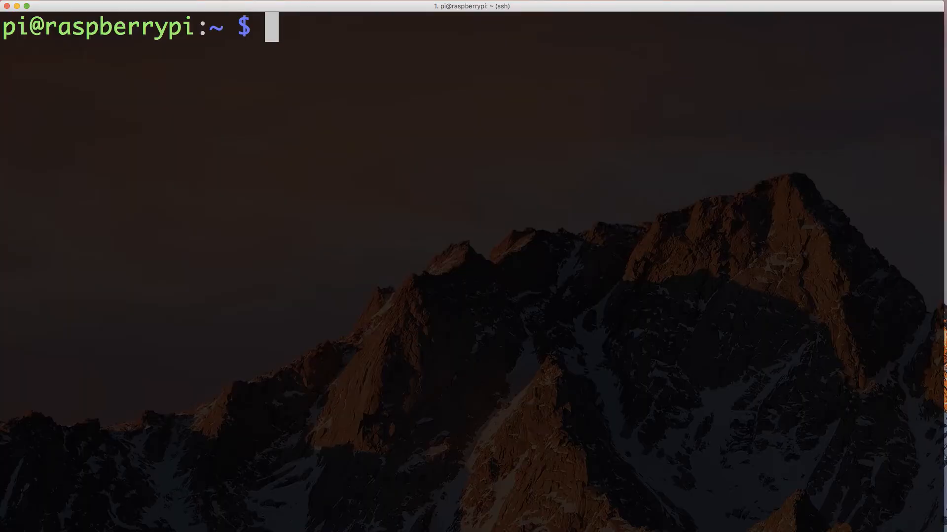
text(curl -sSL https://get.docker.com | sh)
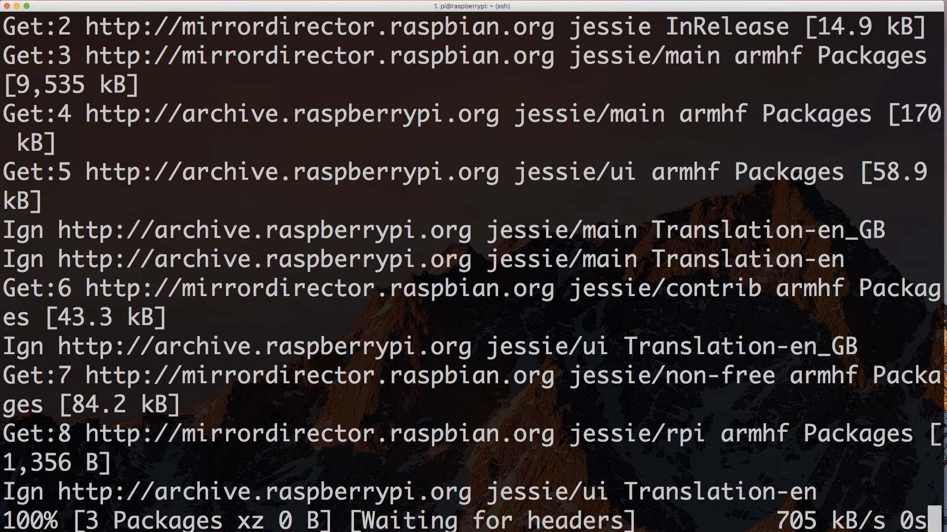
scroll(down, 3)
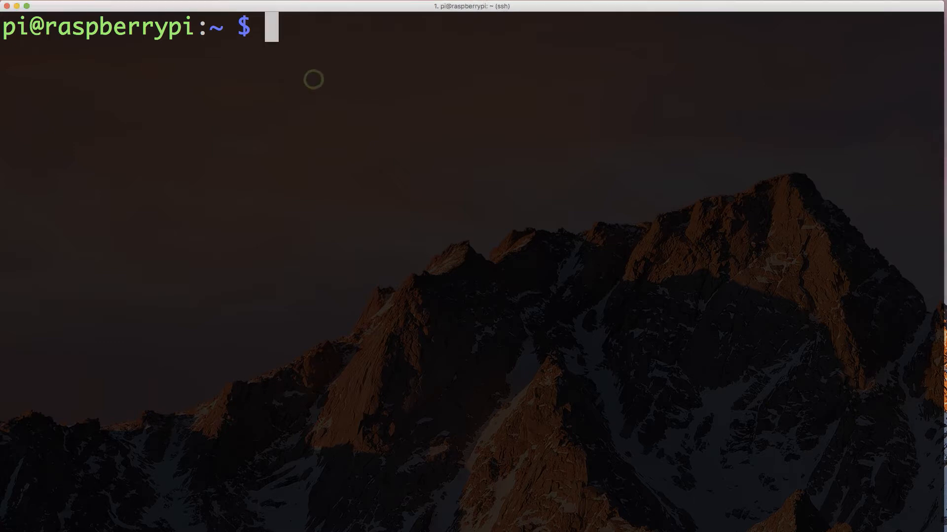
Step: Edit the ID line of /etc/os-release in nano, then start removing machine pi-zero-1
text(sudo nano /etc/os-release)
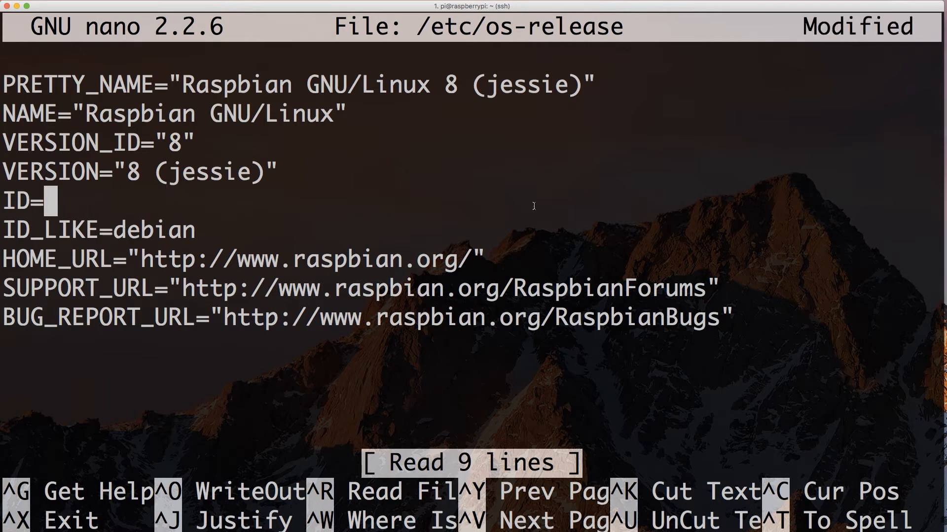
mouse_move(136, 191)
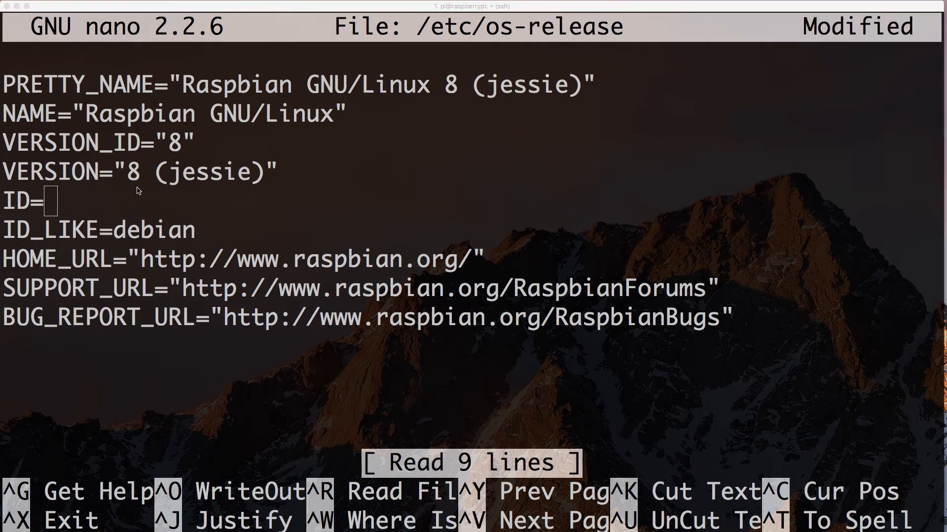
key(ctrl+x)
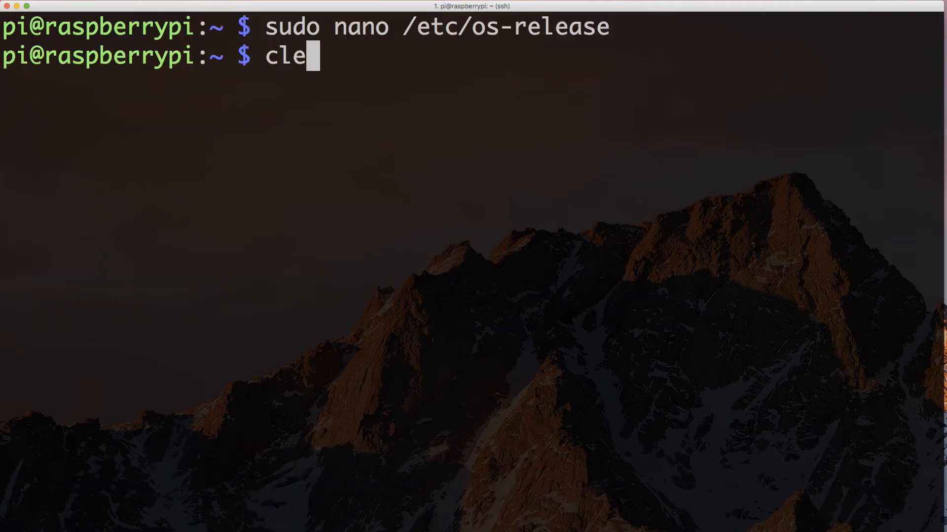
key(Backspace)
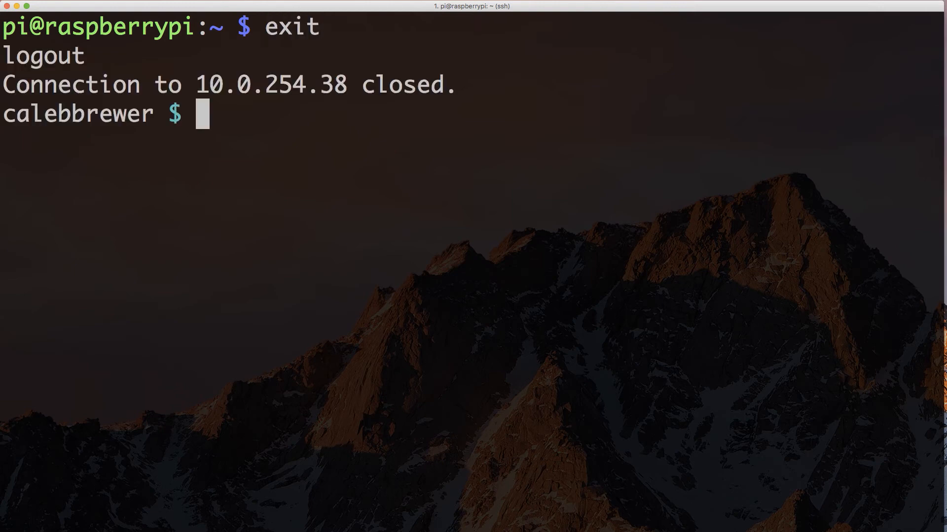
text(docker-machine rm pi-zero-1)
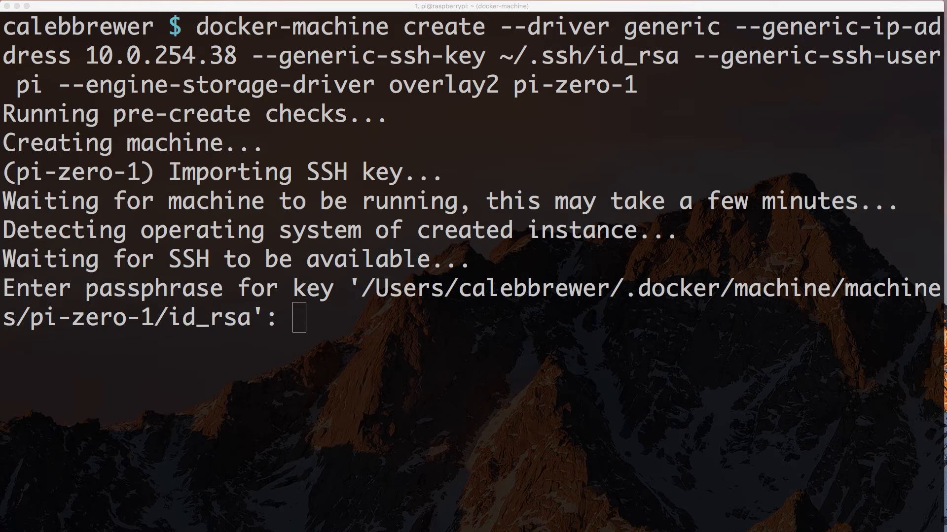
mouse_move(530, 336)
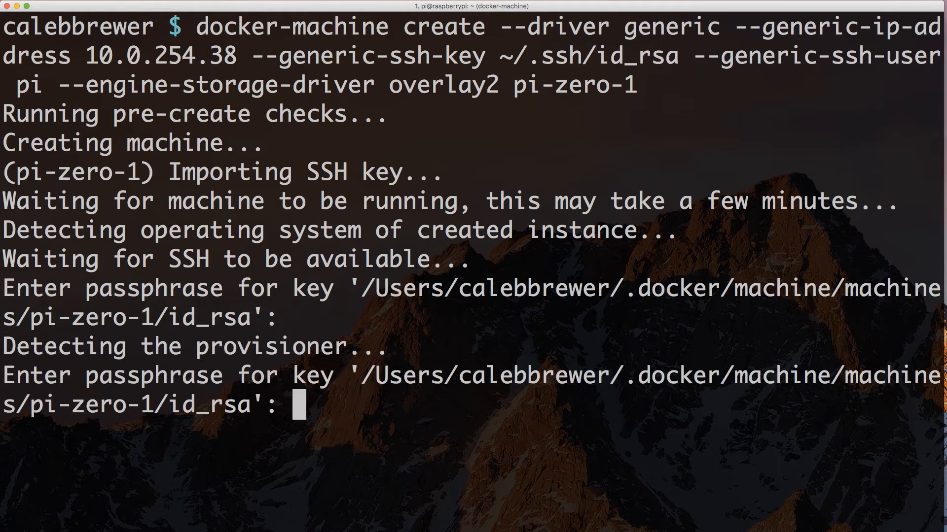
Step: Enter the SSH key passphrase to create pi-zero-1 and view its env exports
key(Enter)
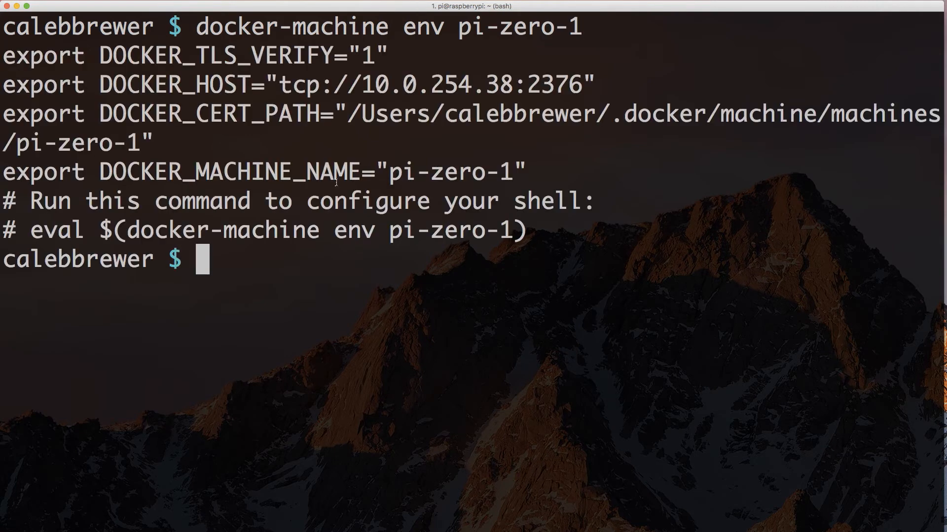
drag(30, 230, 525, 231)
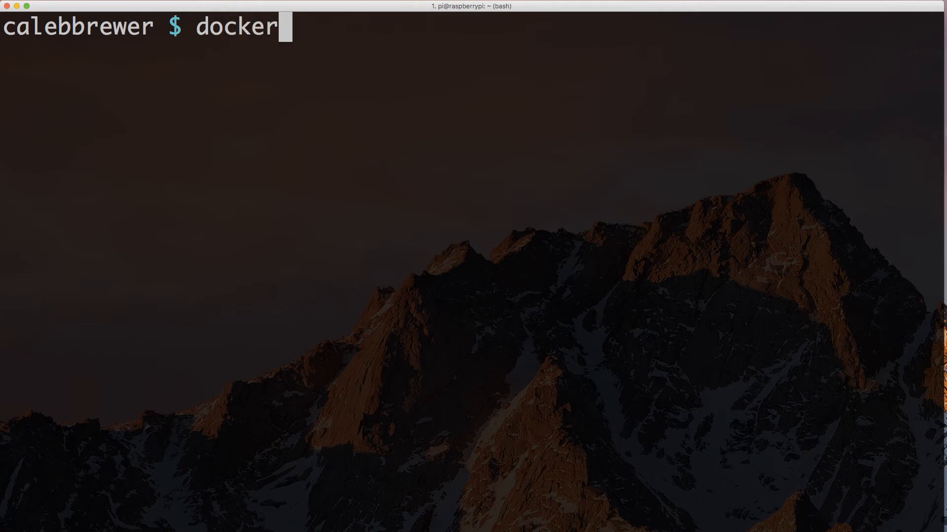
Step: SSH into pi-zero-1 via docker-machine, create an html folder, and open index.html in nano
text(-machine)
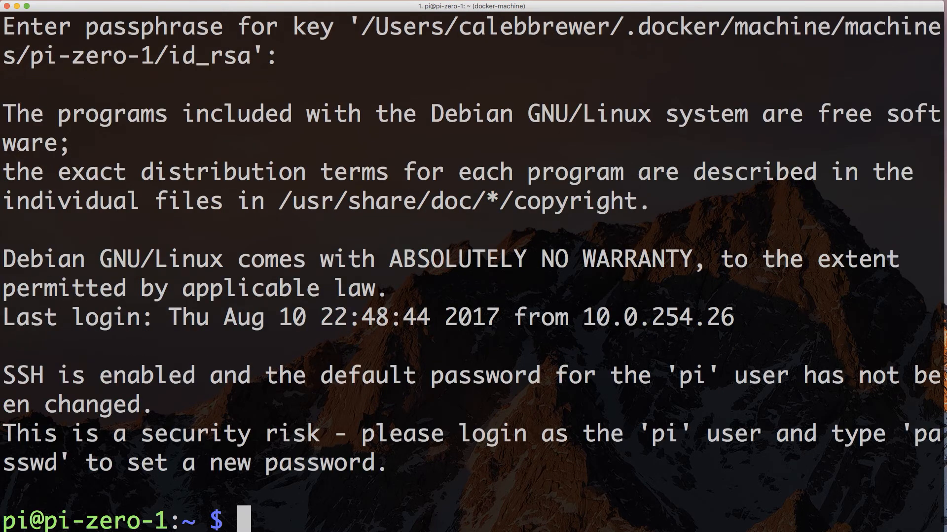
text(mkdir html)
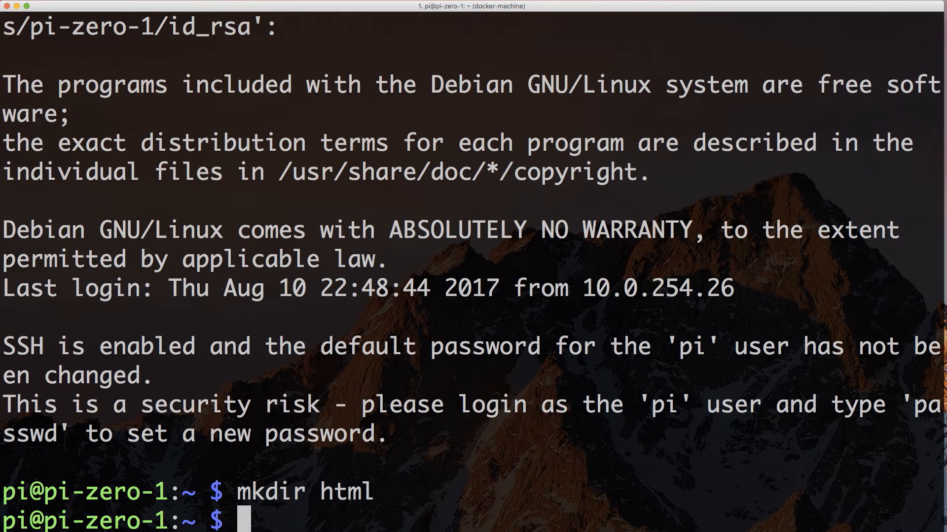
text(nano)
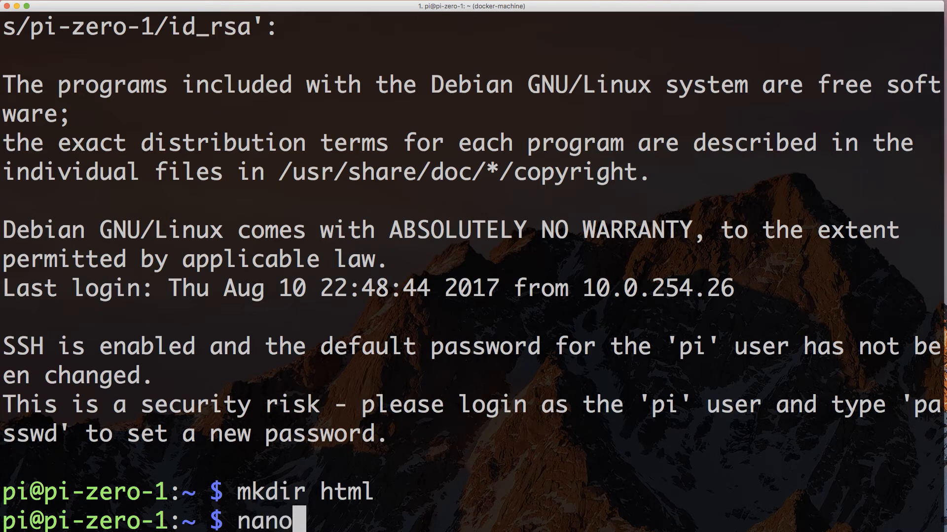
text(index.h)
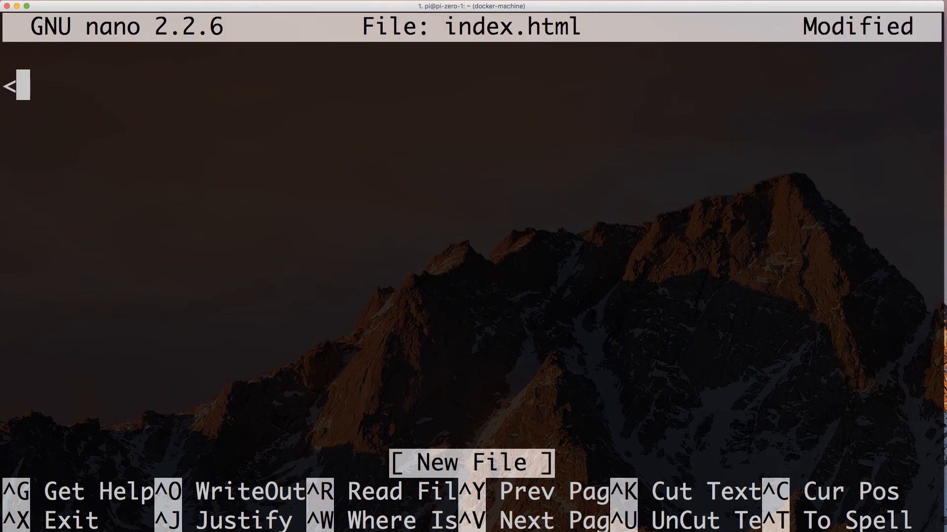
Step: Write a body with an h1 'Hello From The PI!' into index.html and exit nano
text(<body>)
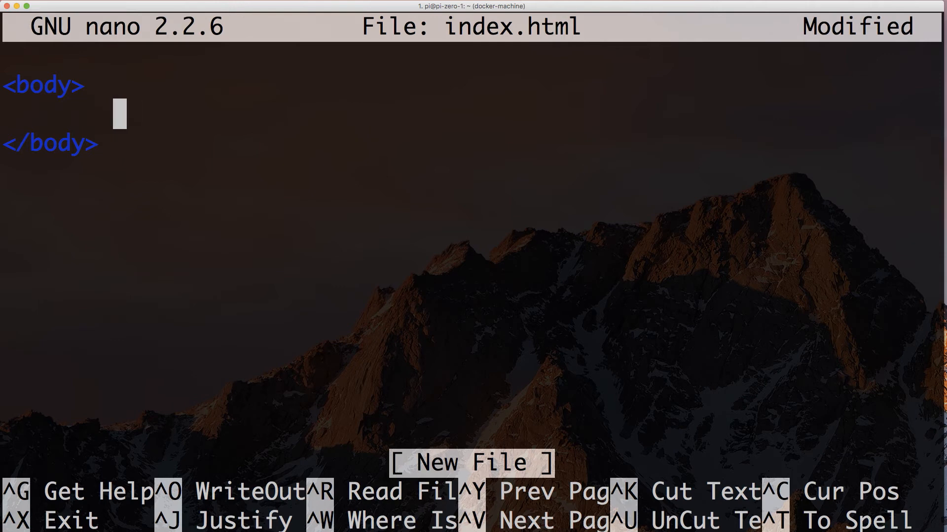
text(<h1></h1>)
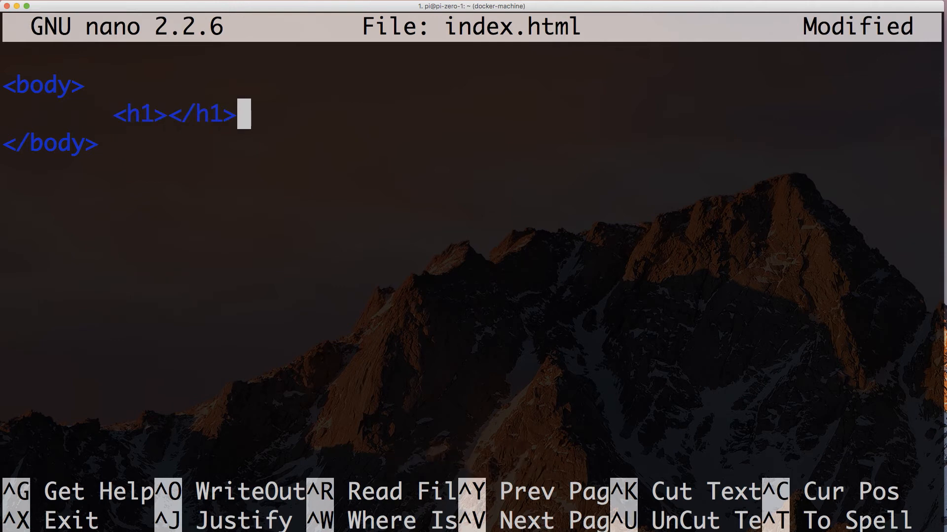
text(Hello Fo)
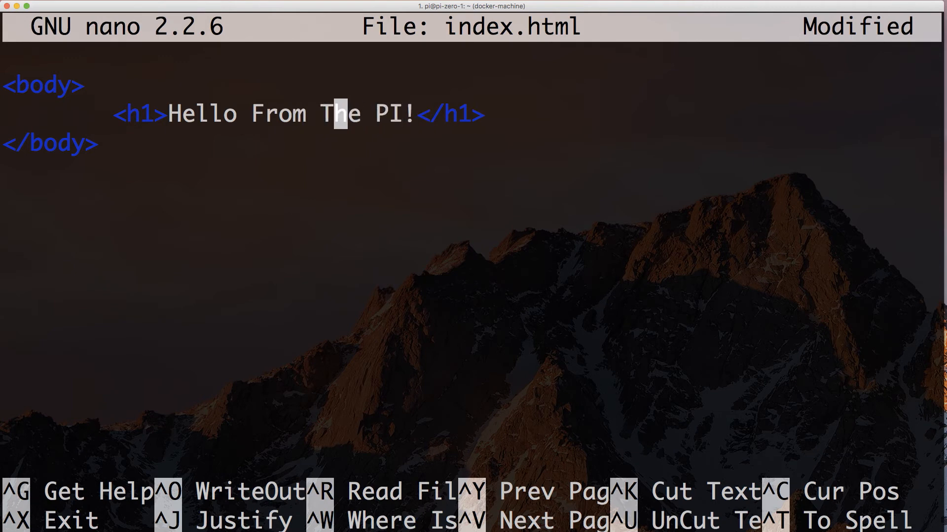
key(ctrl+x)
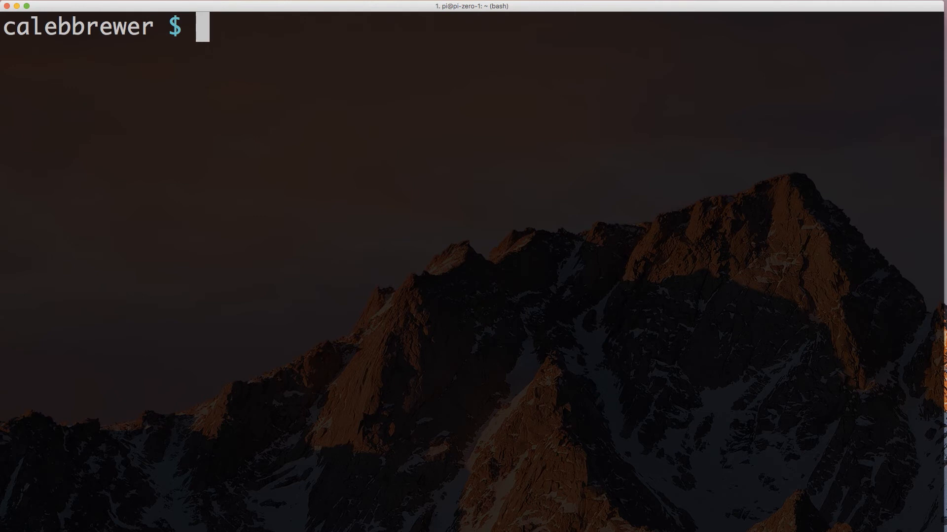
Step: Run a detached tobi312/rpi-nginx container on port 80 mounting /home/pi/html, then clear
text(docker run)
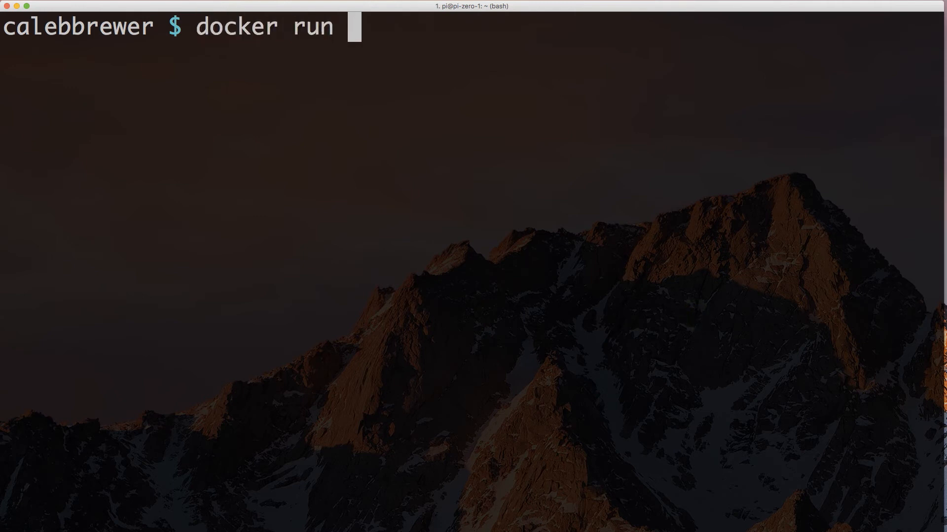
text(--)
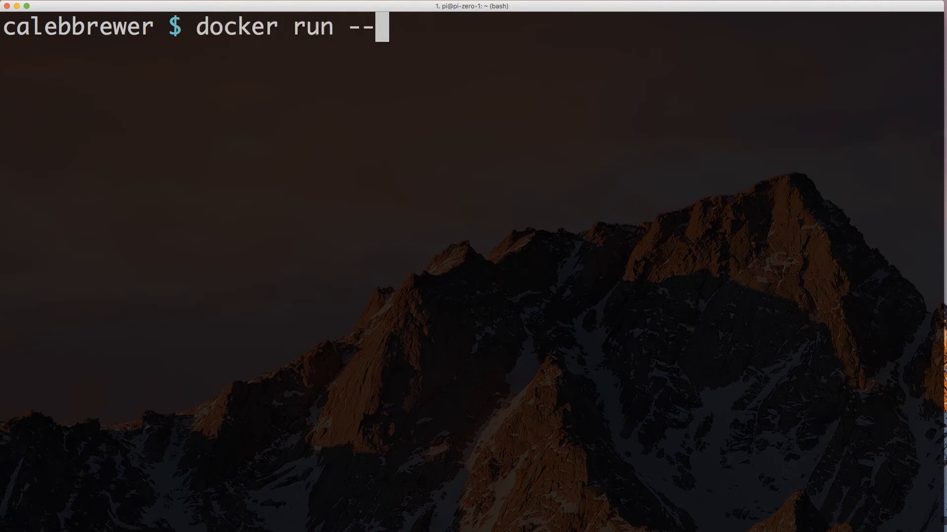
text(d)
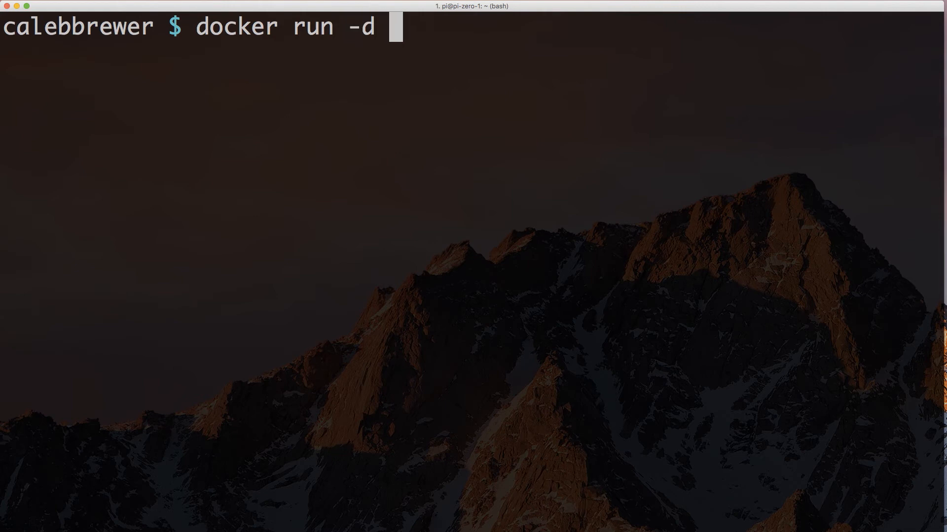
text(-p 80)
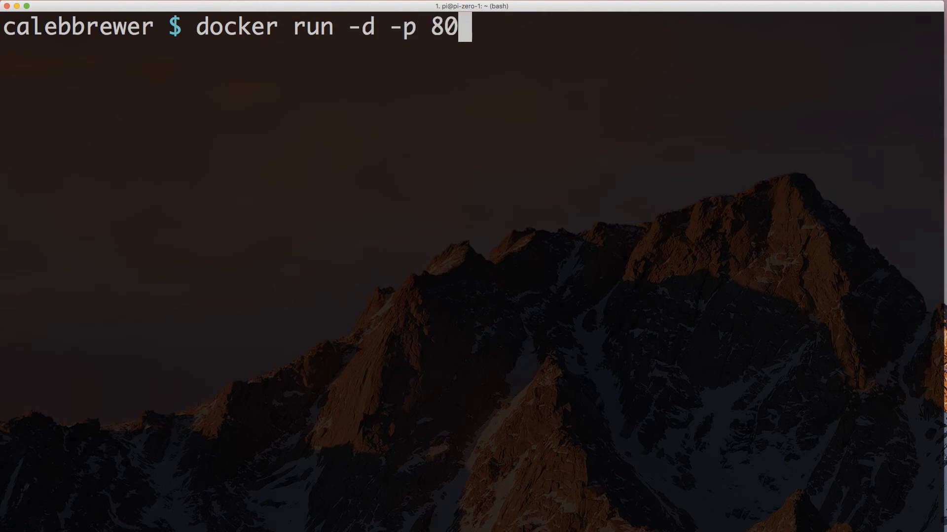
text(:80)
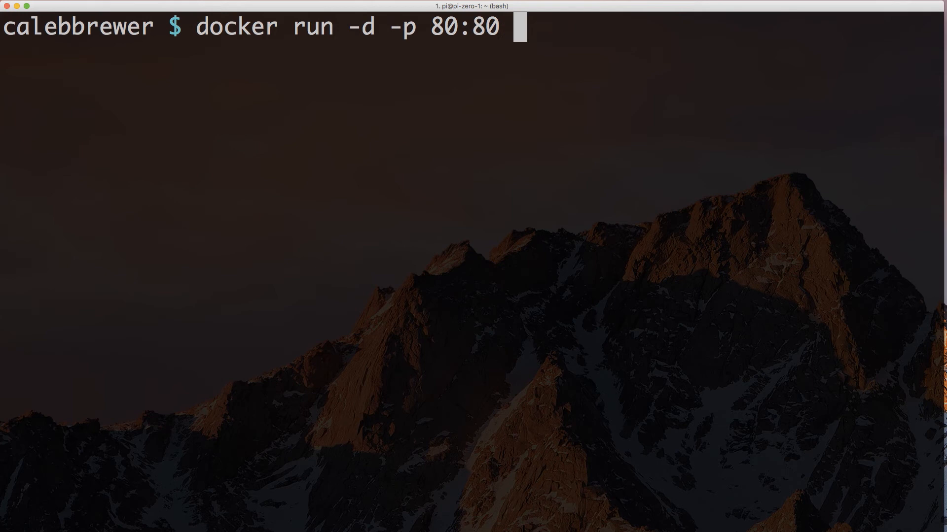
text(-v /home/pi/html:/var/www/html)
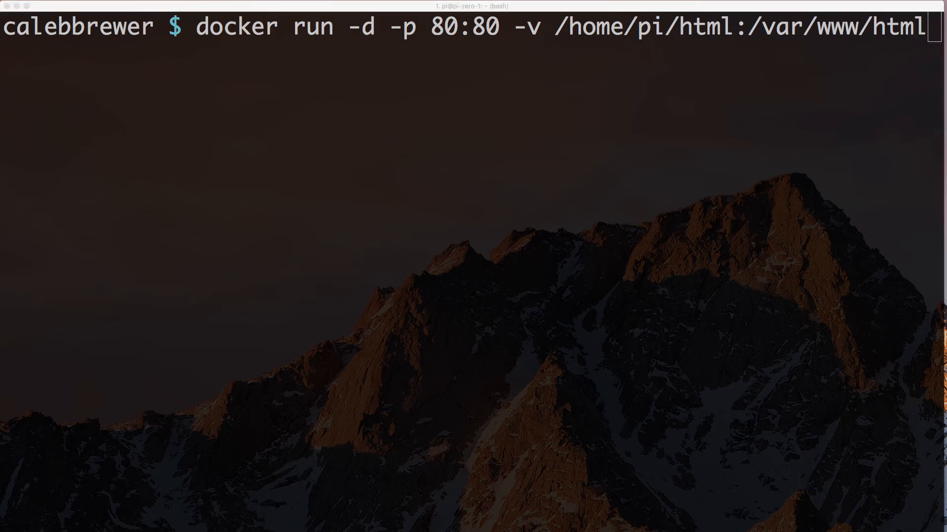
text(obi312/rpi-nginx)
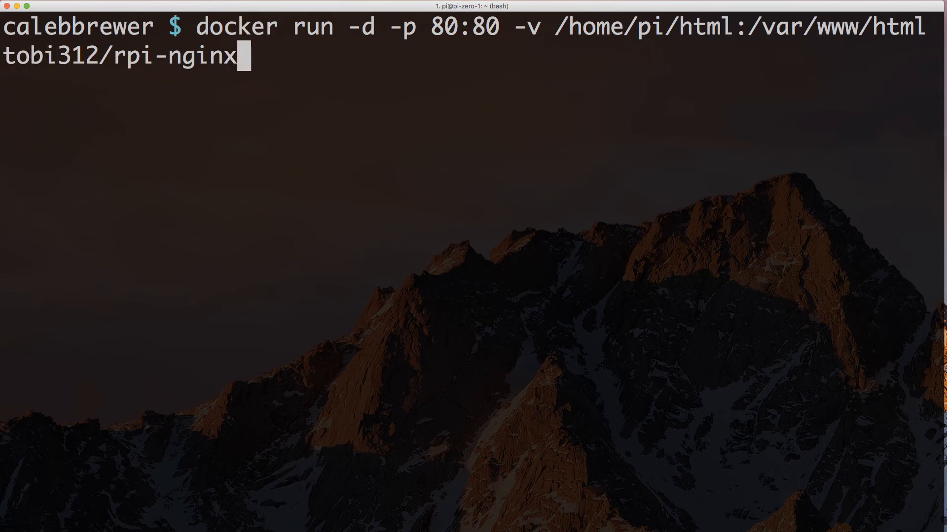
key(enter)
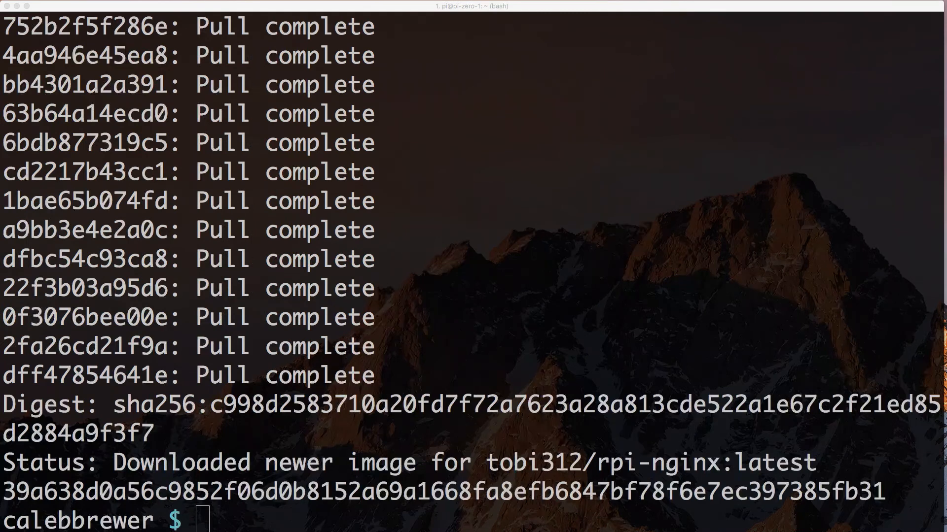
text(clea)
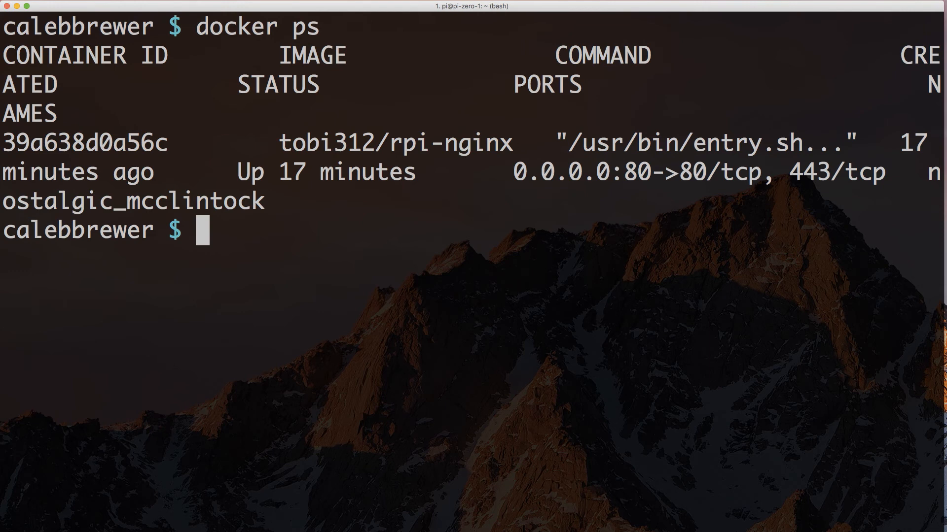
mouse_move(204, 172)
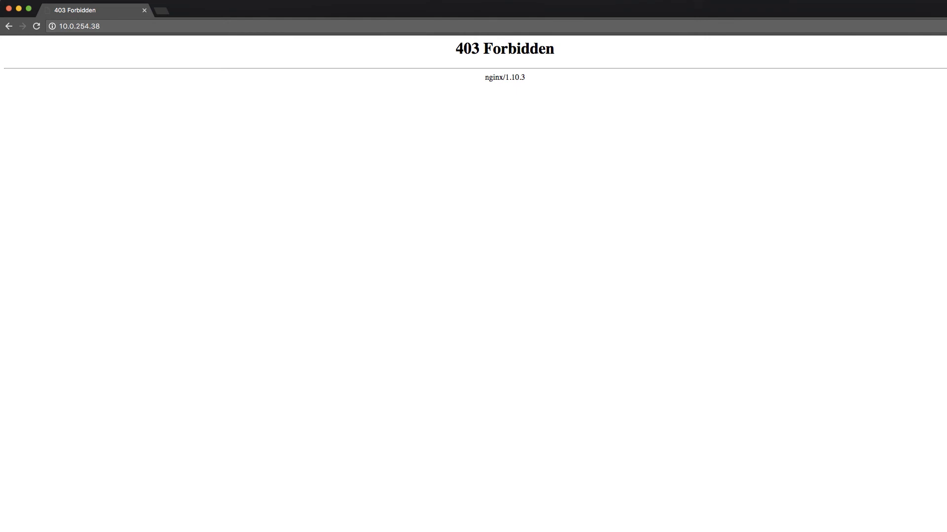
mouse_move(522, 16)
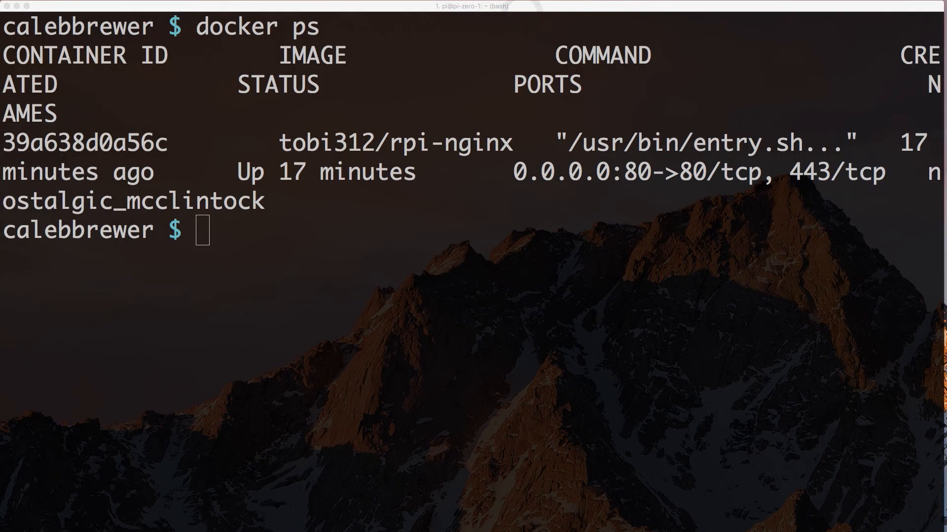
Step: SSH into pi-zero-1, list the home folder, and start moving index.html into html
text(docker-machine ssh pi-zero-1)
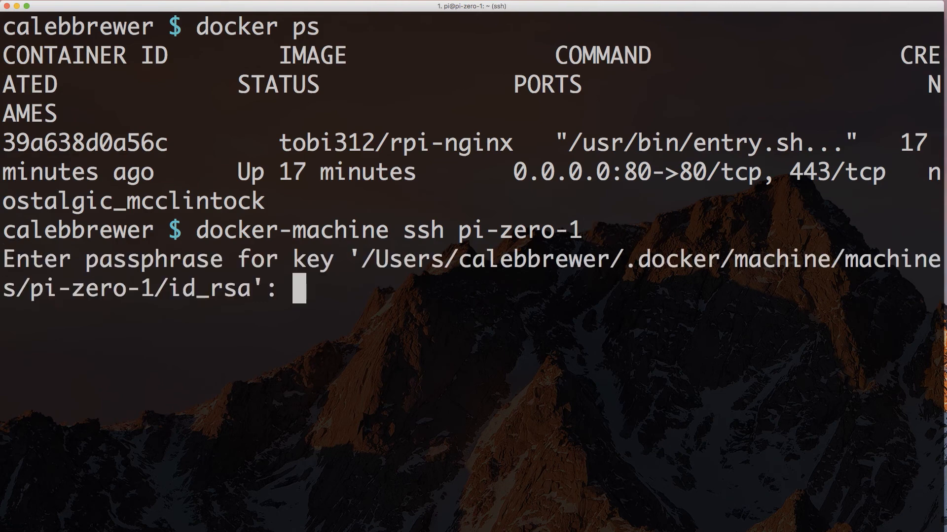
key(Enter)
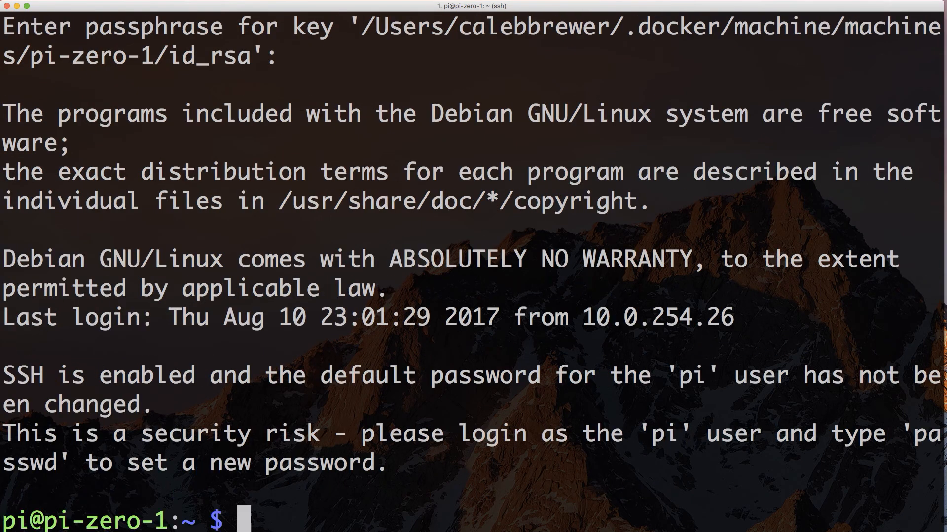
text(ls)
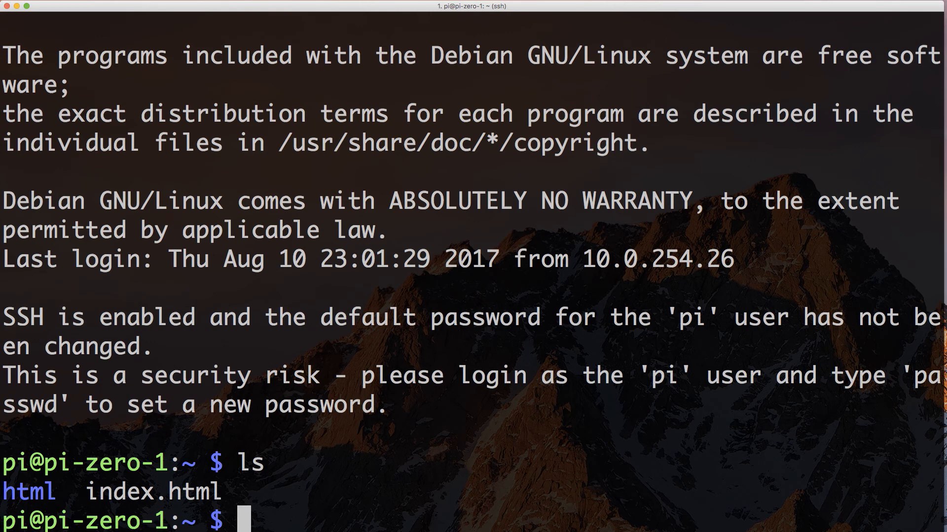
text(mv inde)
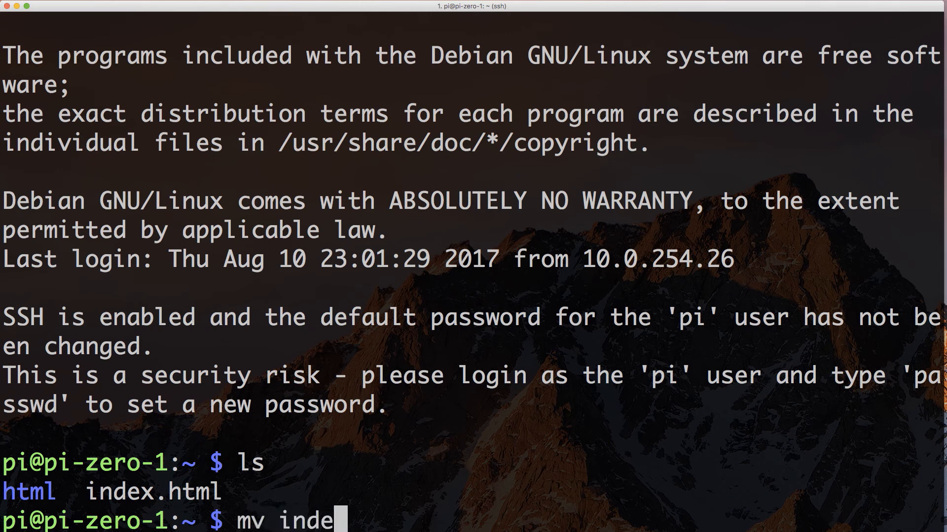
text(x.html)
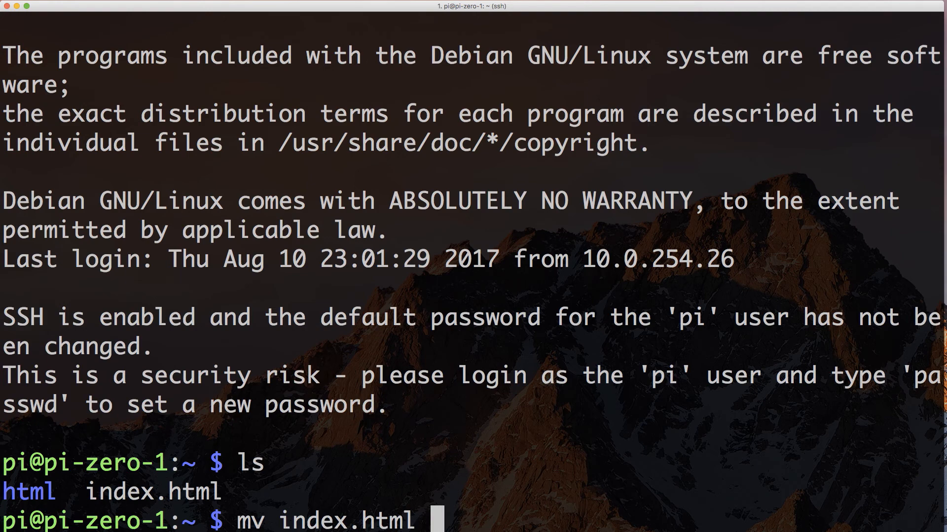
text(html)
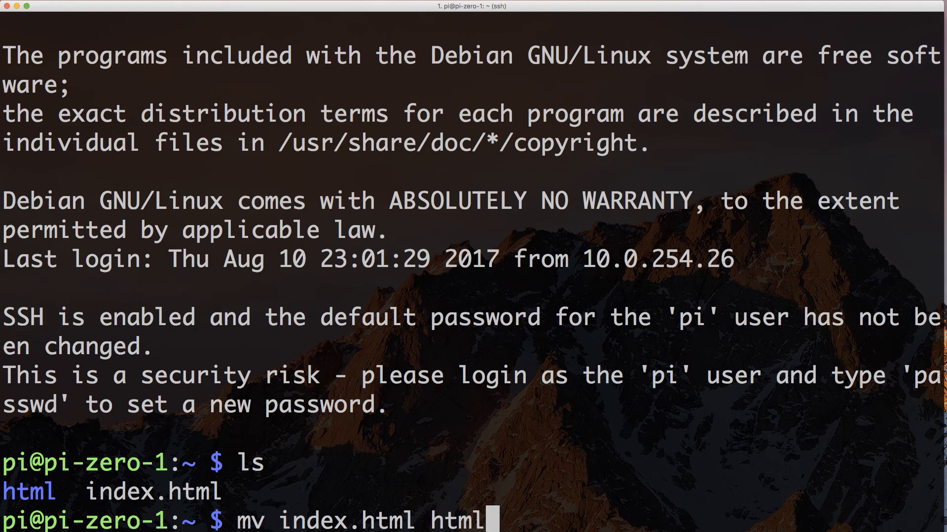